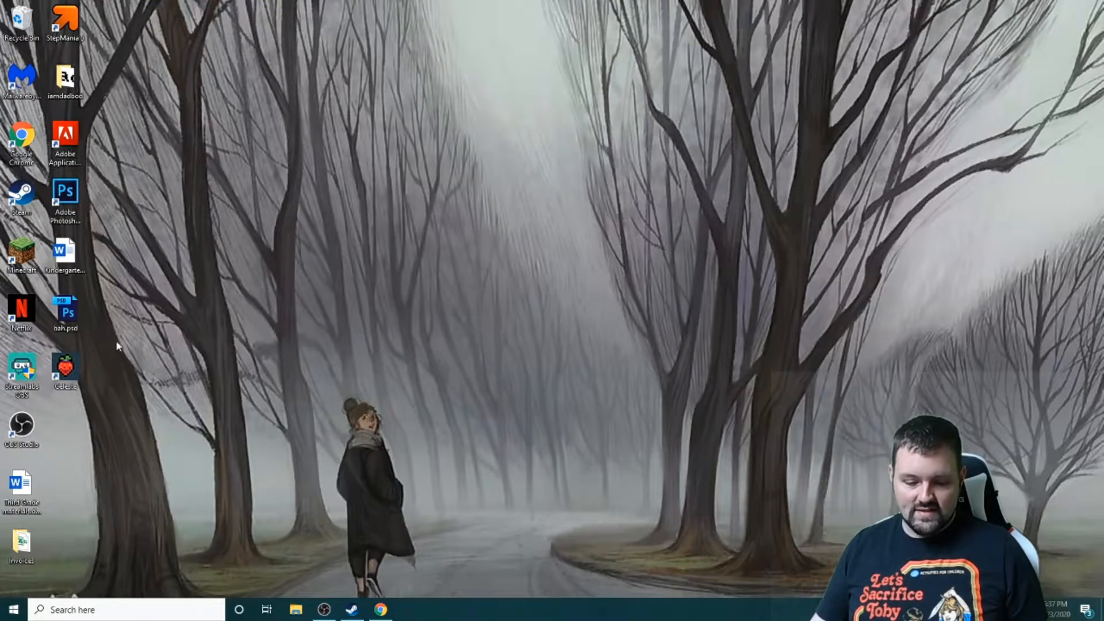
Step: Launch Google Chrome from the desktop to reach the CelestialCartographers/Ahorn GitHub page
click(64, 369)
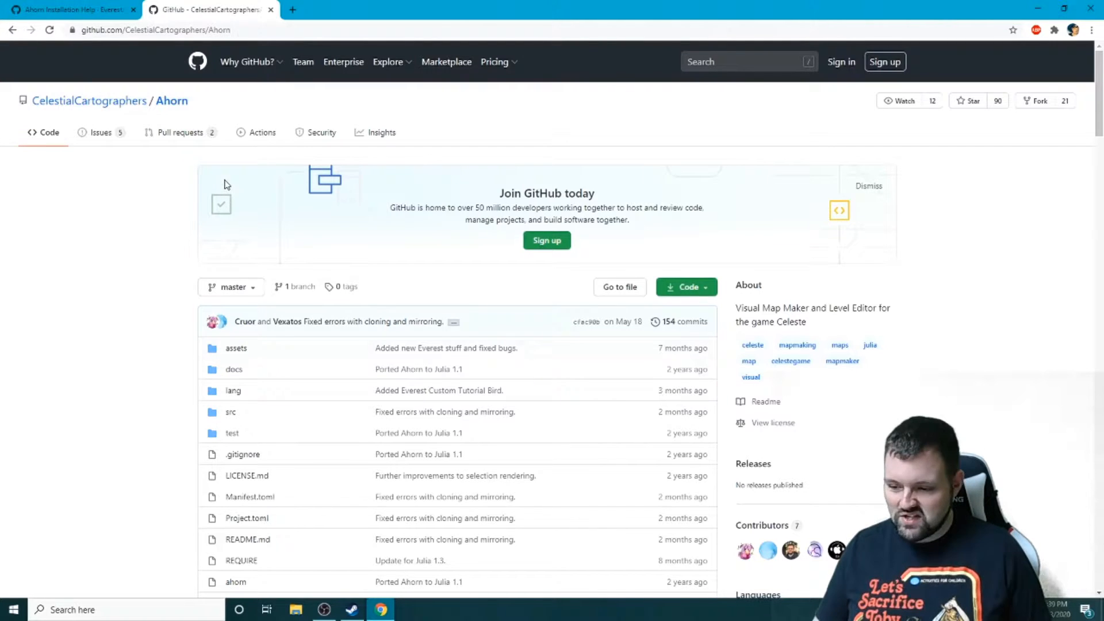
Step: Scroll the Ahorn README down to the Windows installation section with the ahorn.bat link
scroll(down, 3)
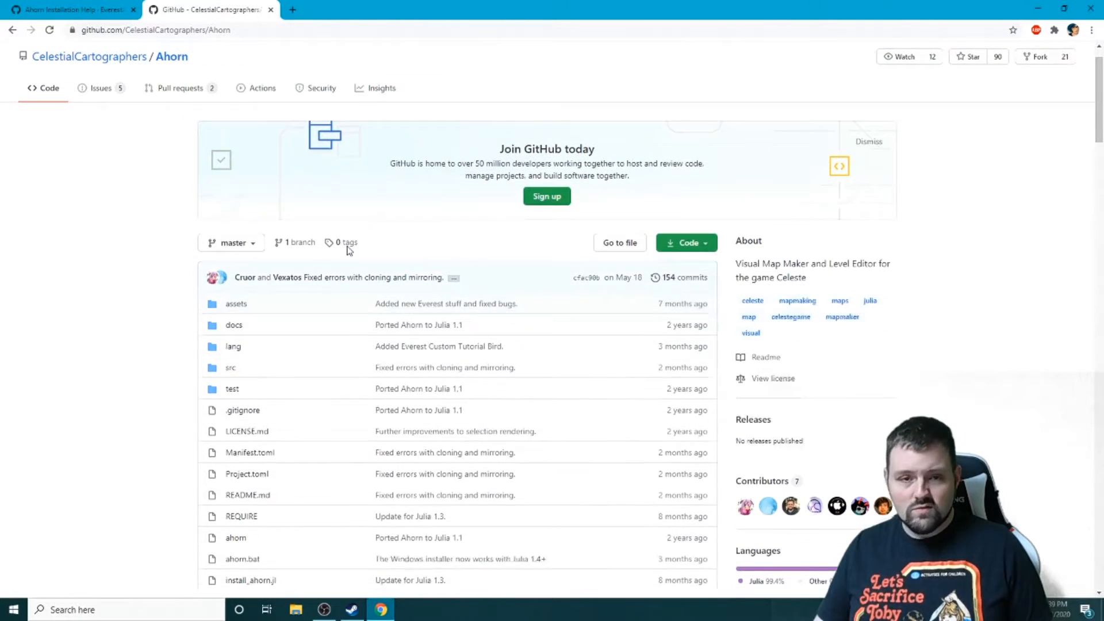
scroll(down, 3)
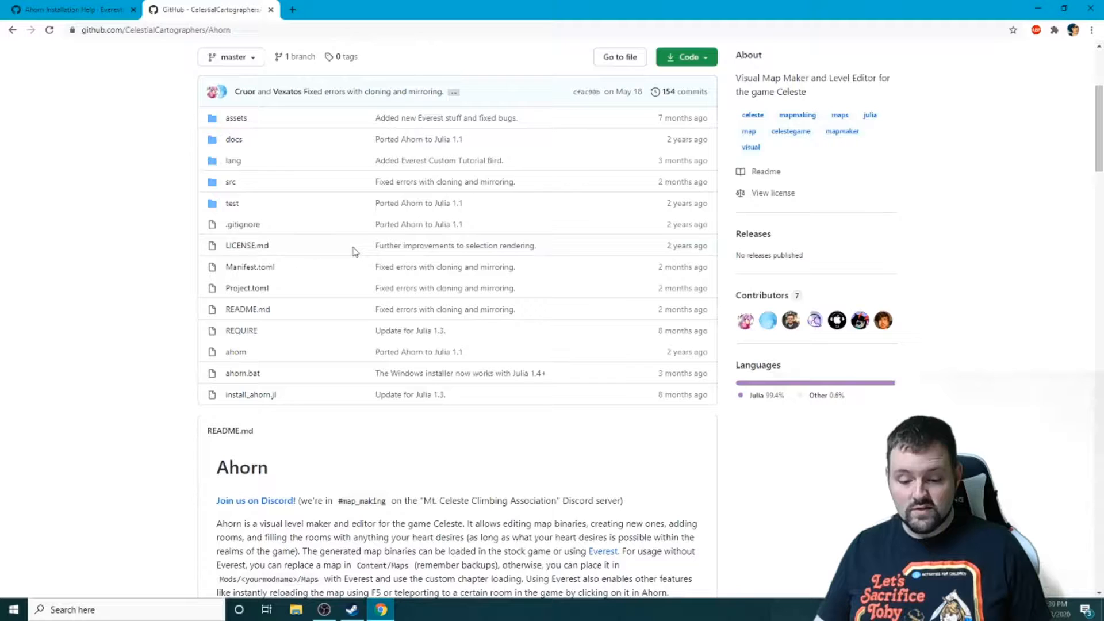
scroll(down, 3)
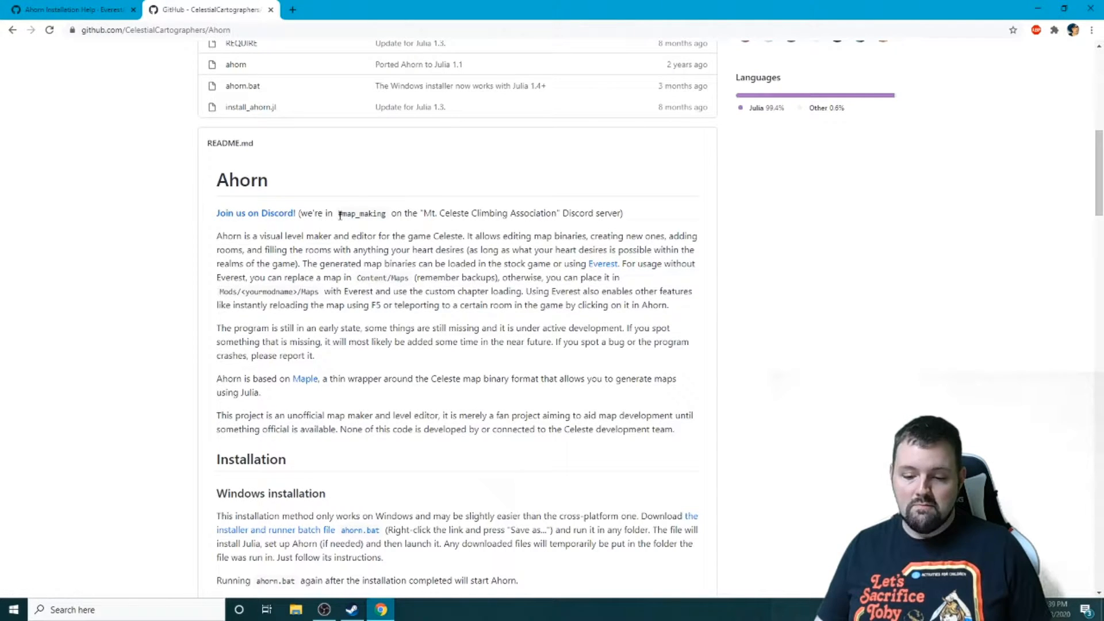
mouse_move(338, 220)
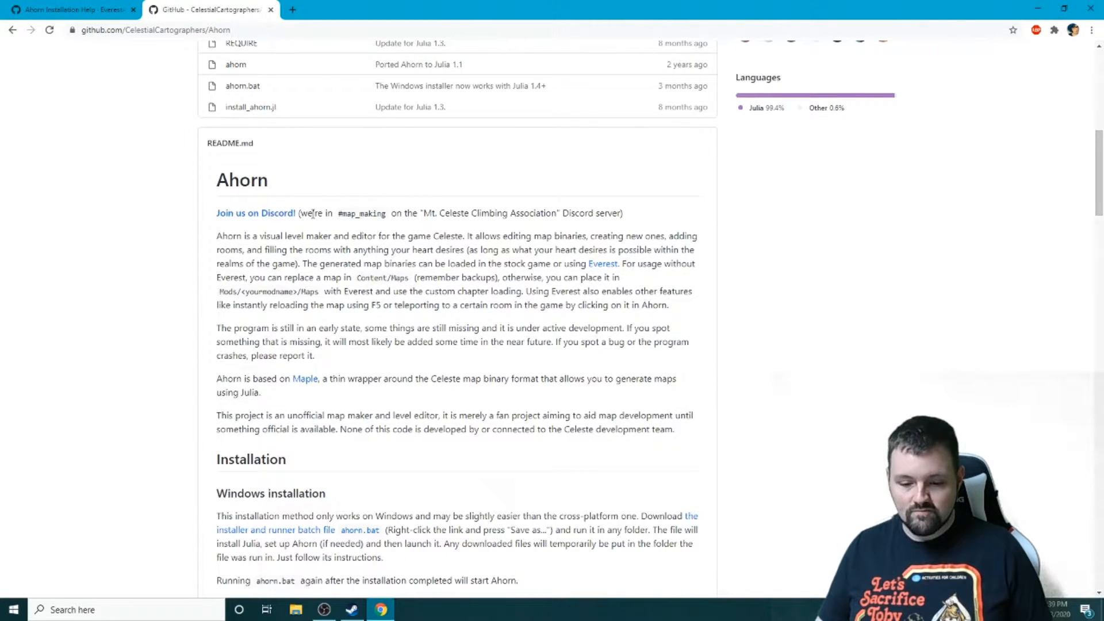
scroll(down, 3)
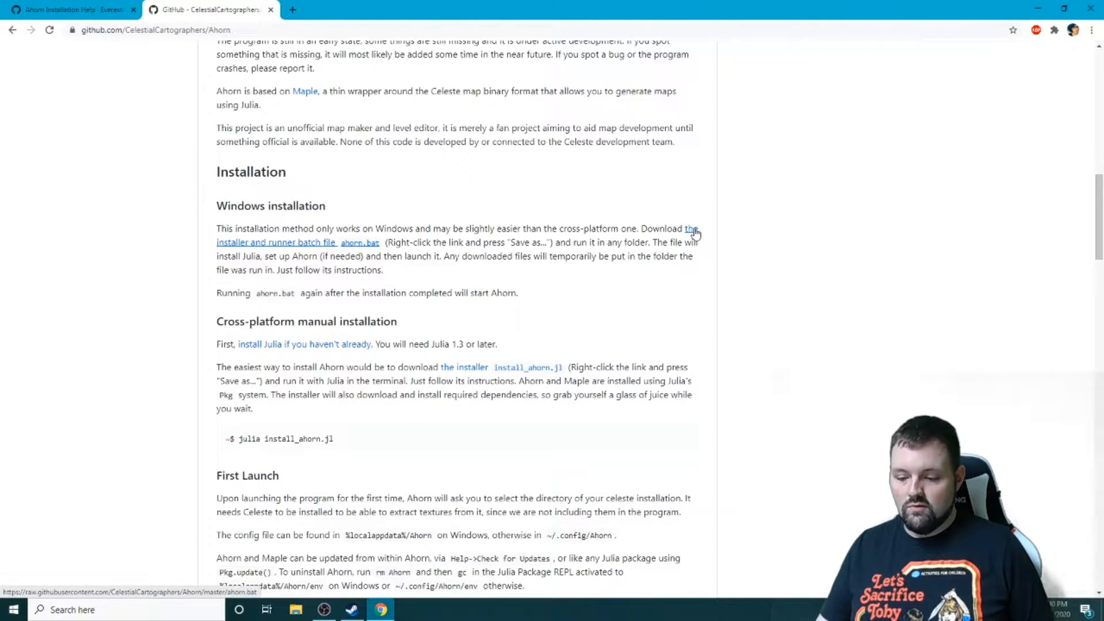
mouse_move(758, 287)
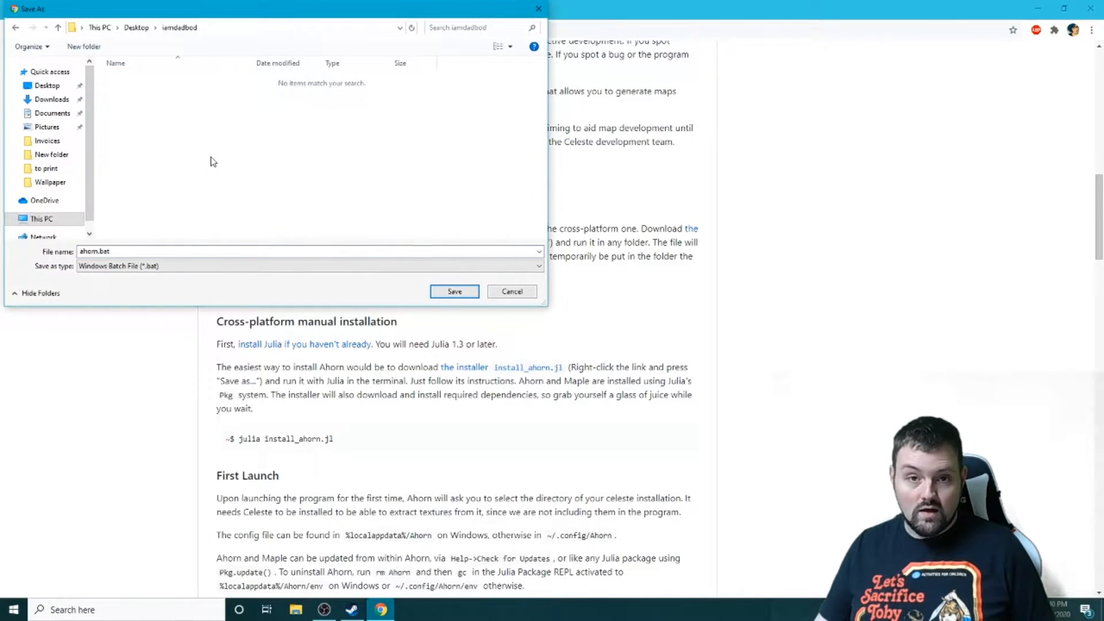
mouse_move(352, 234)
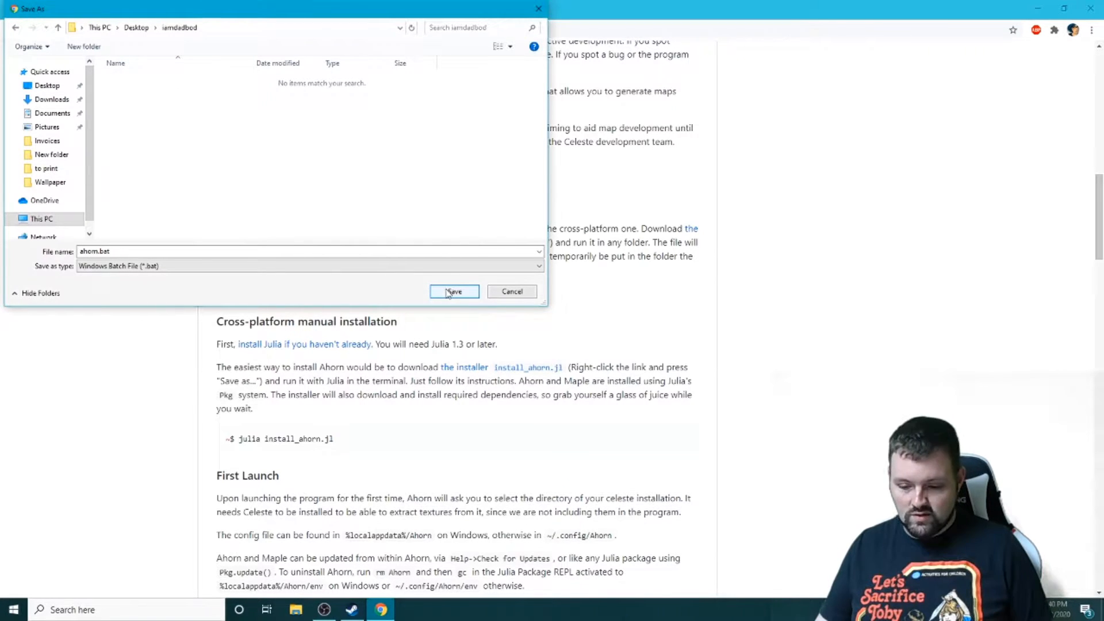
Step: Save ahorn.bat into the iamdadbod folder on the Desktop
click(453, 291)
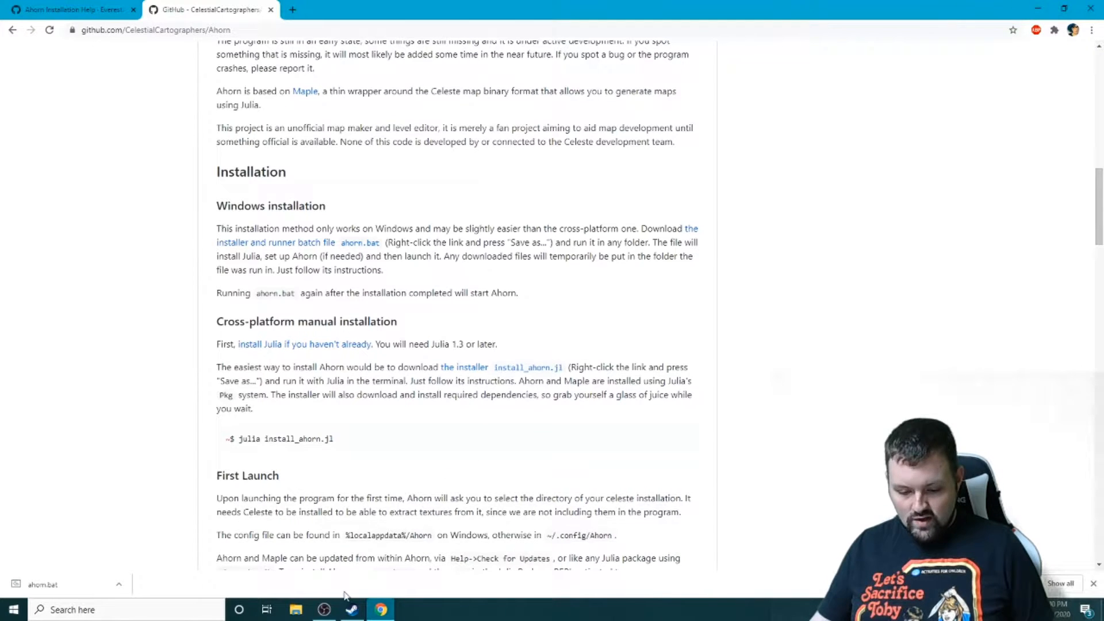
Step: Run ahorn.bat from the iamdadbod folder, allowing it past the SmartScreen warning via Run anyway
click(296, 610)
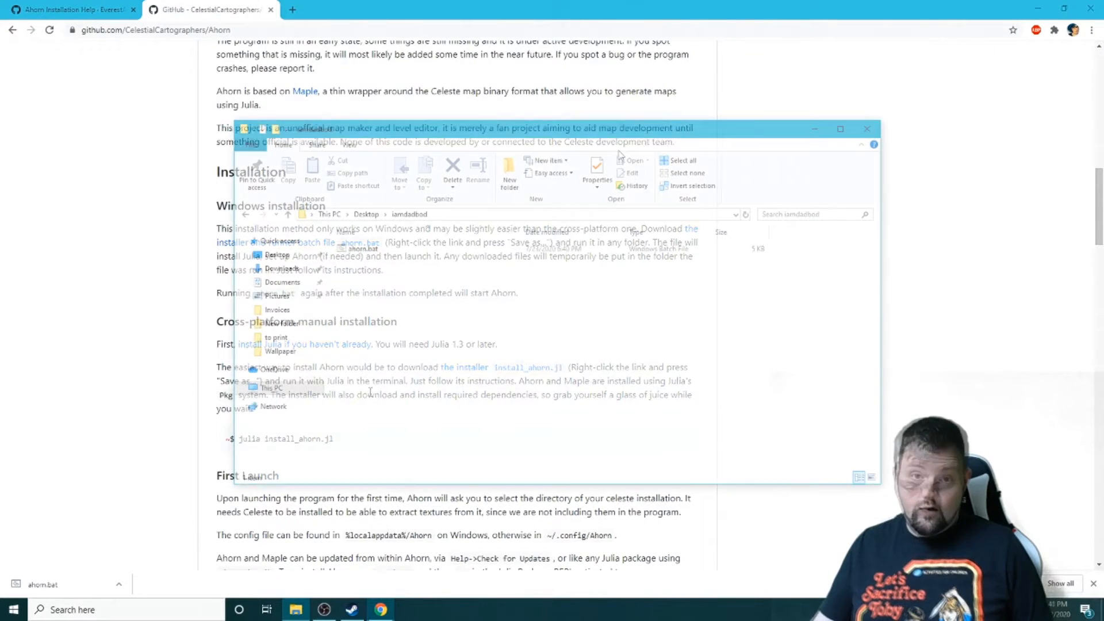
click(363, 249)
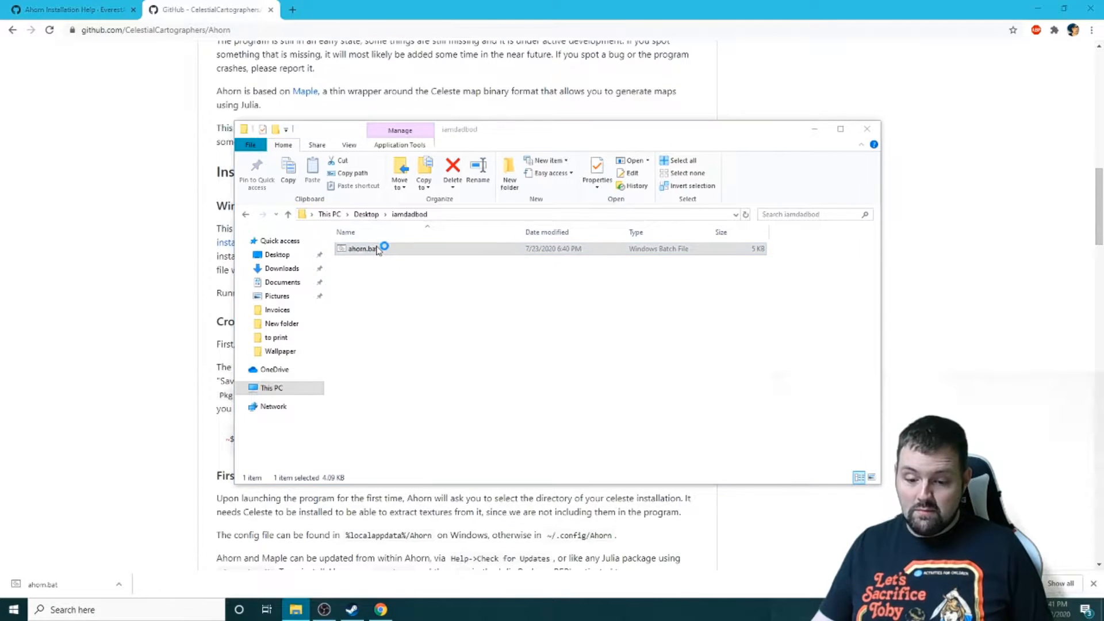
double_click(361, 248)
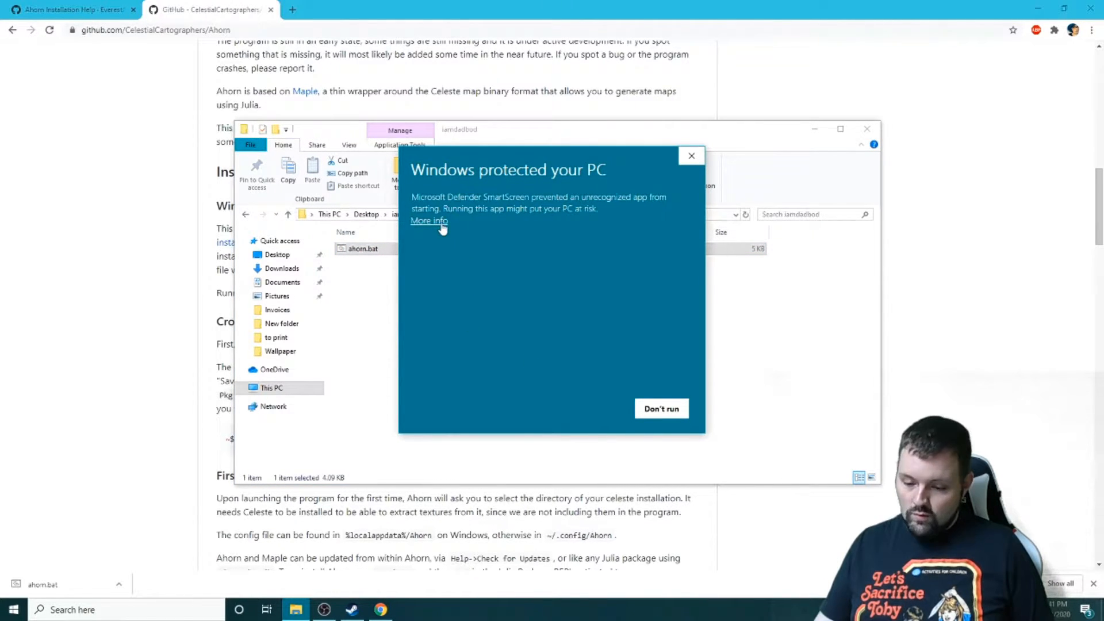
click(428, 221)
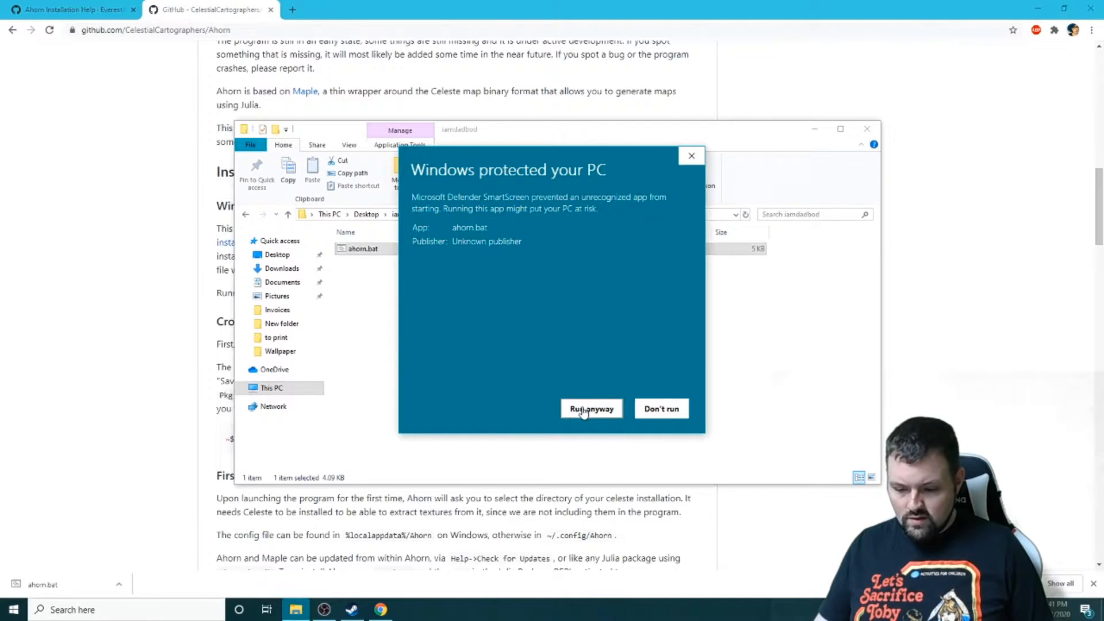
click(591, 408)
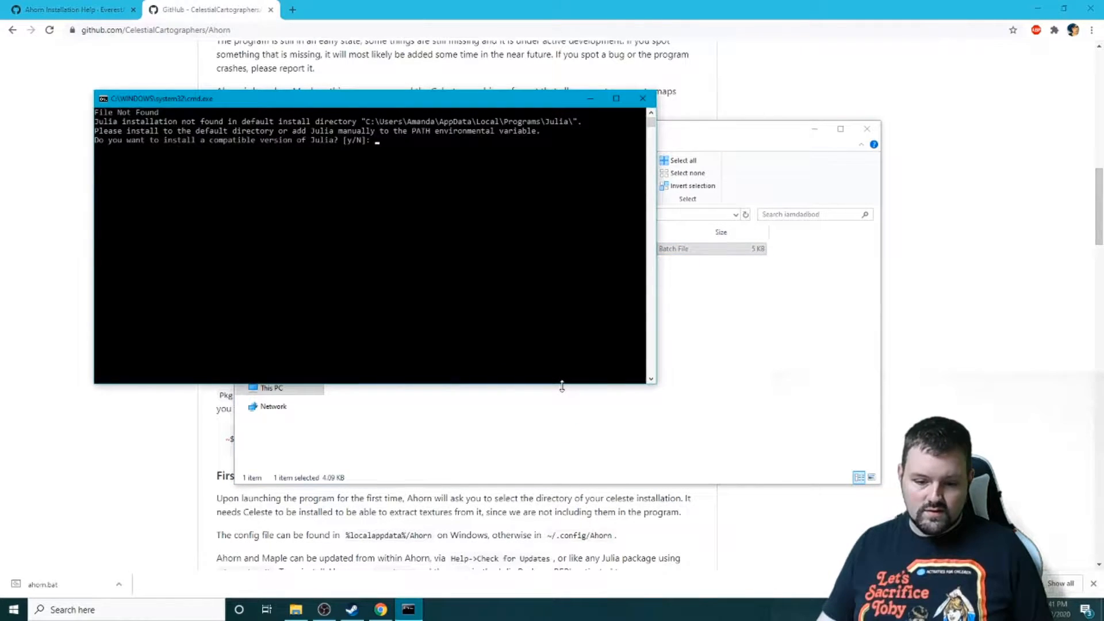
mouse_move(373, 267)
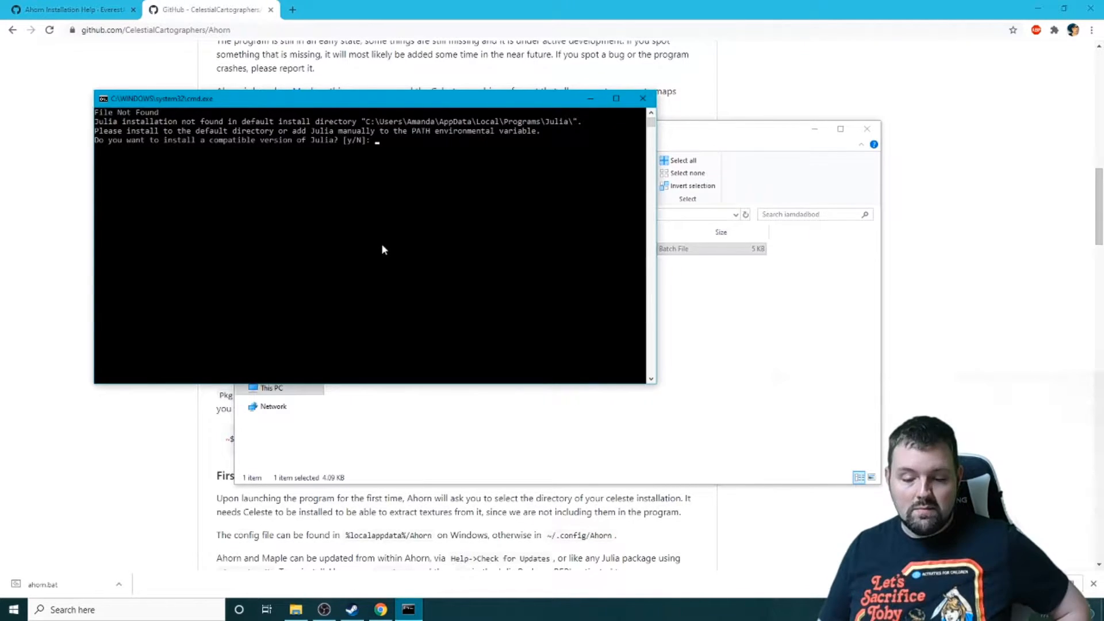
mouse_move(357, 243)
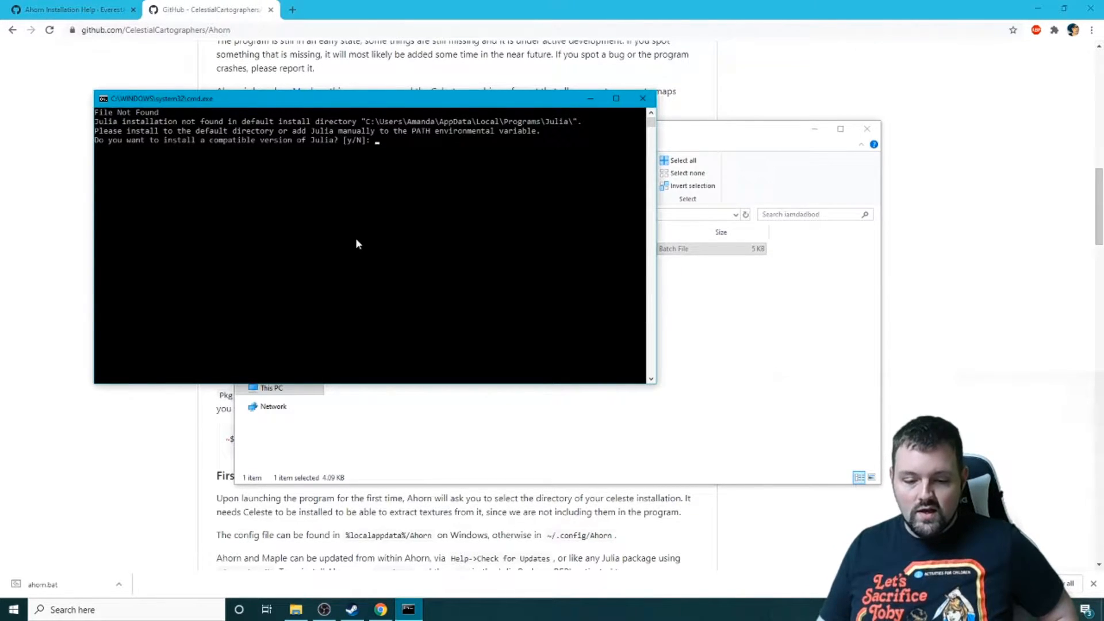
mouse_move(356, 222)
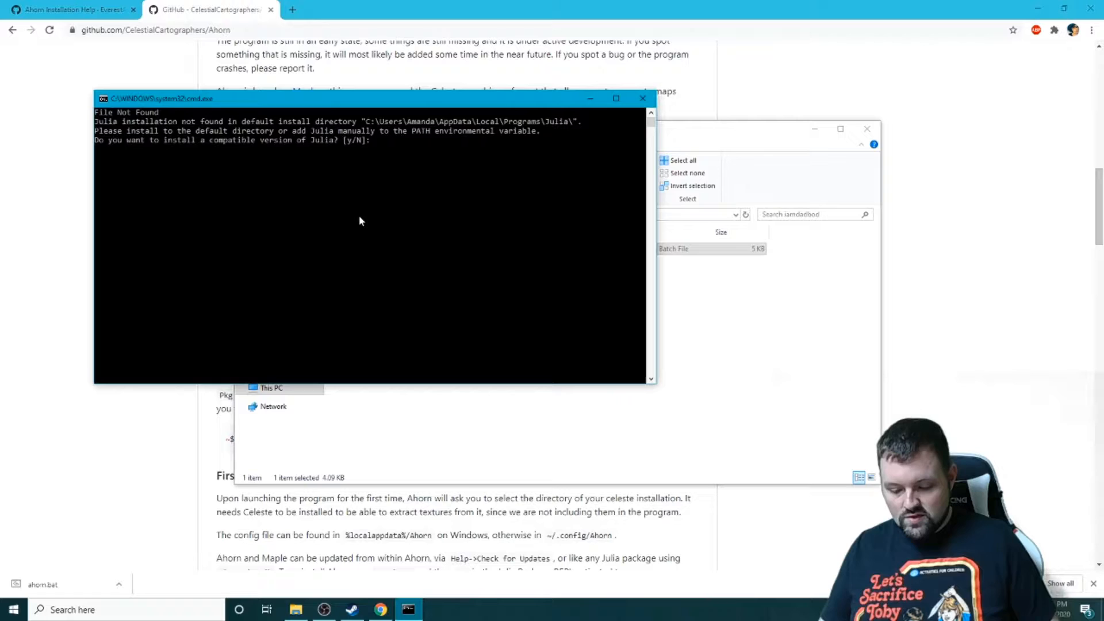
Step: Answer y to install a compatible version of Julia
text(y)
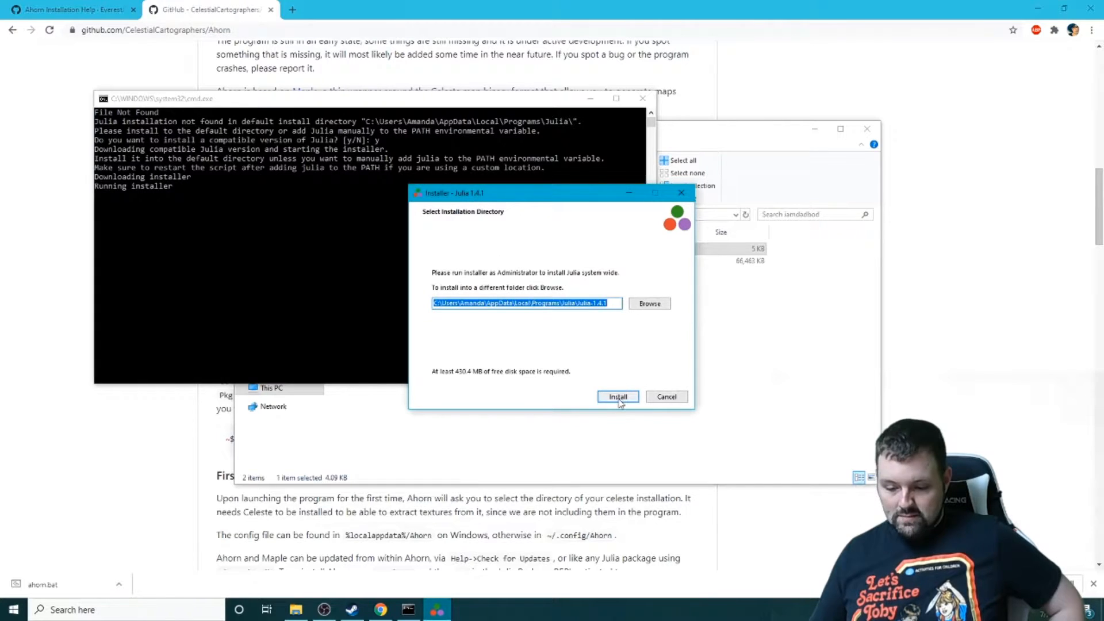
Step: Install Julia 1.4.1 to the default directory and finish the installer
click(617, 397)
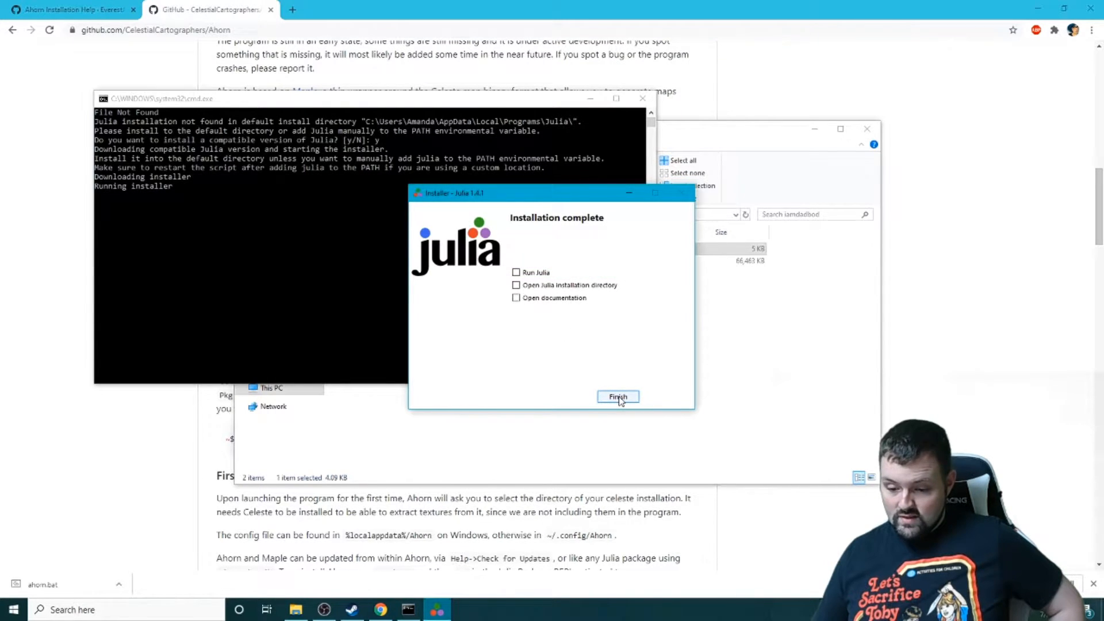
click(617, 397)
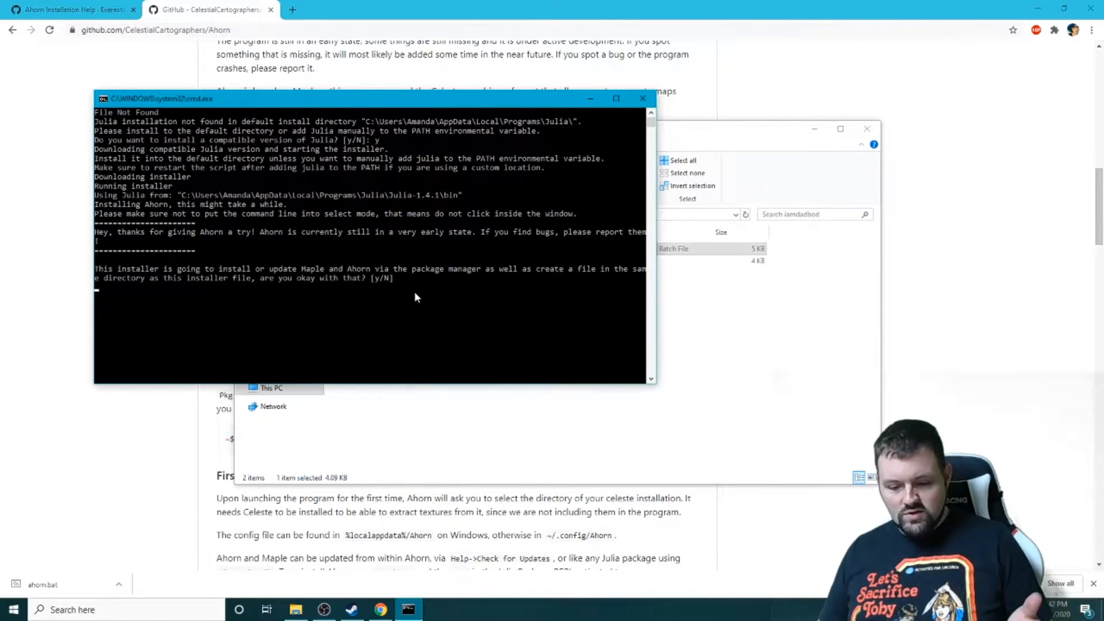
Step: Answer y to let the script install Maple and Ahorn
text(y)
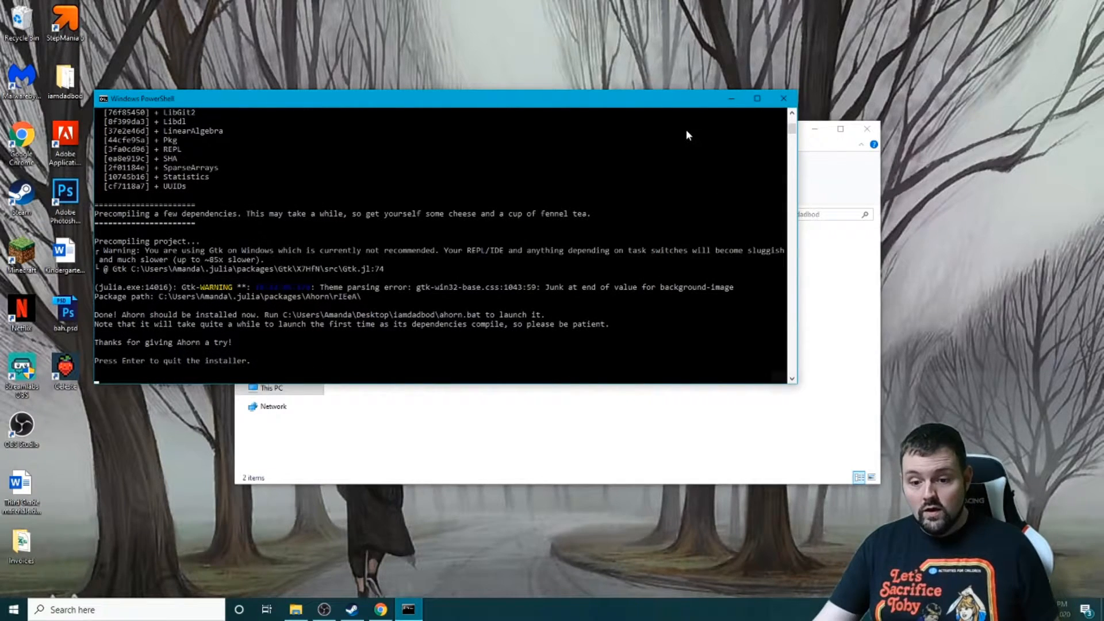
mouse_move(218, 293)
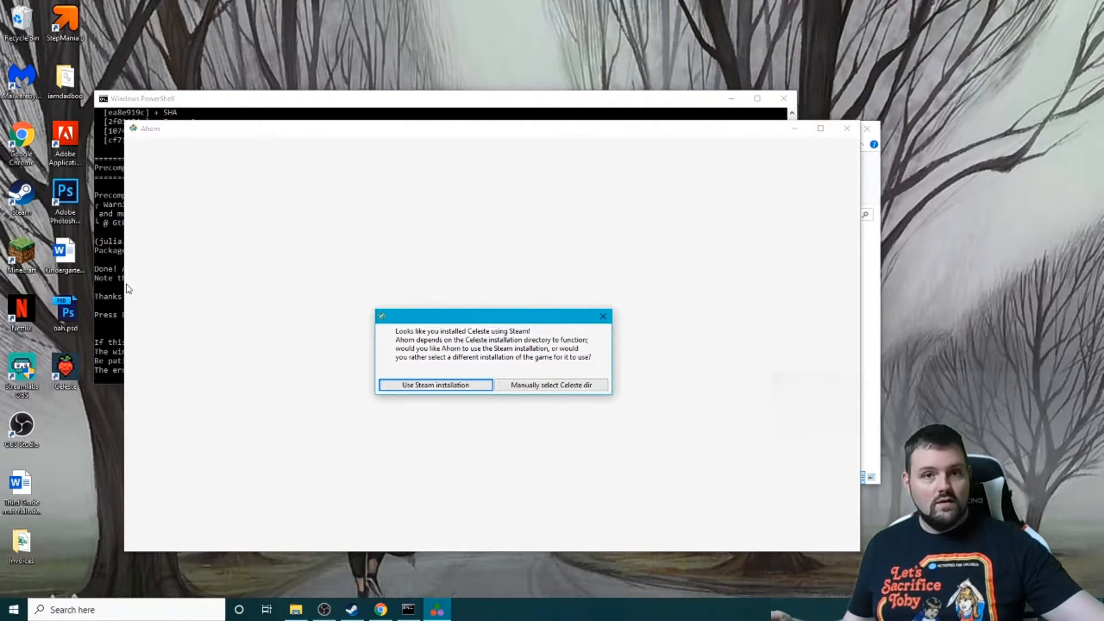
mouse_move(327, 333)
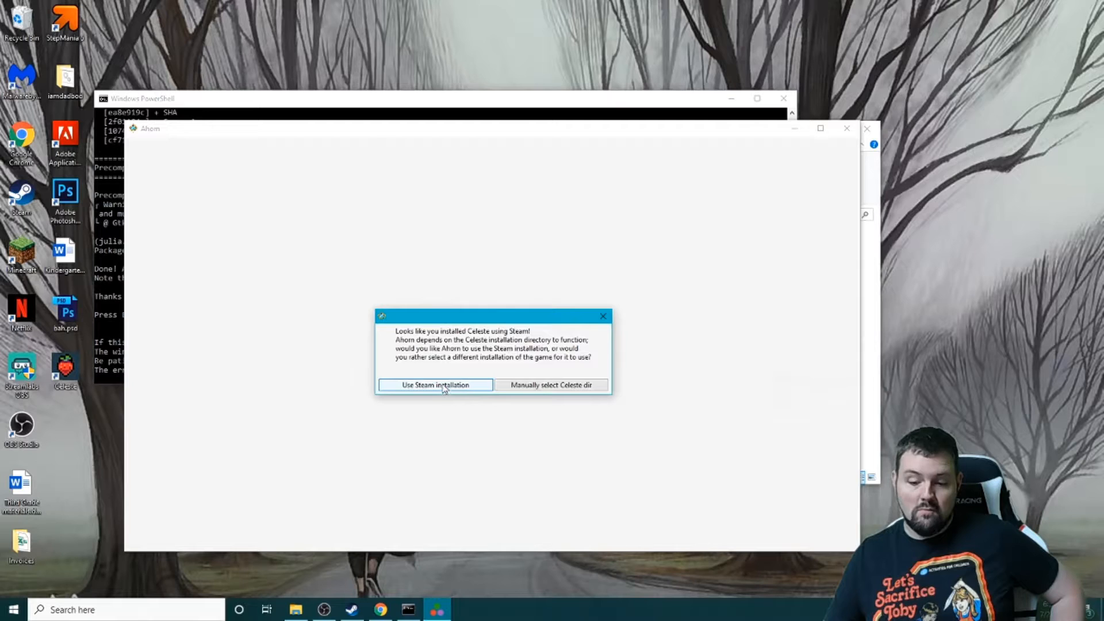
Step: Choose the Steam copy of Celeste and dismiss the file extraction notice
click(433, 385)
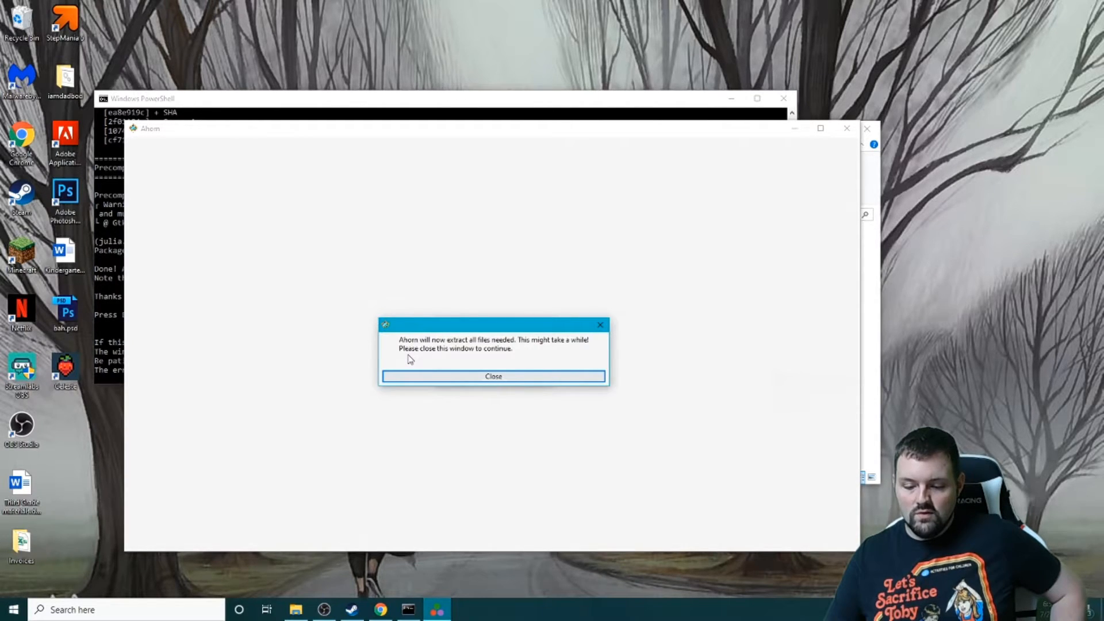
click(493, 376)
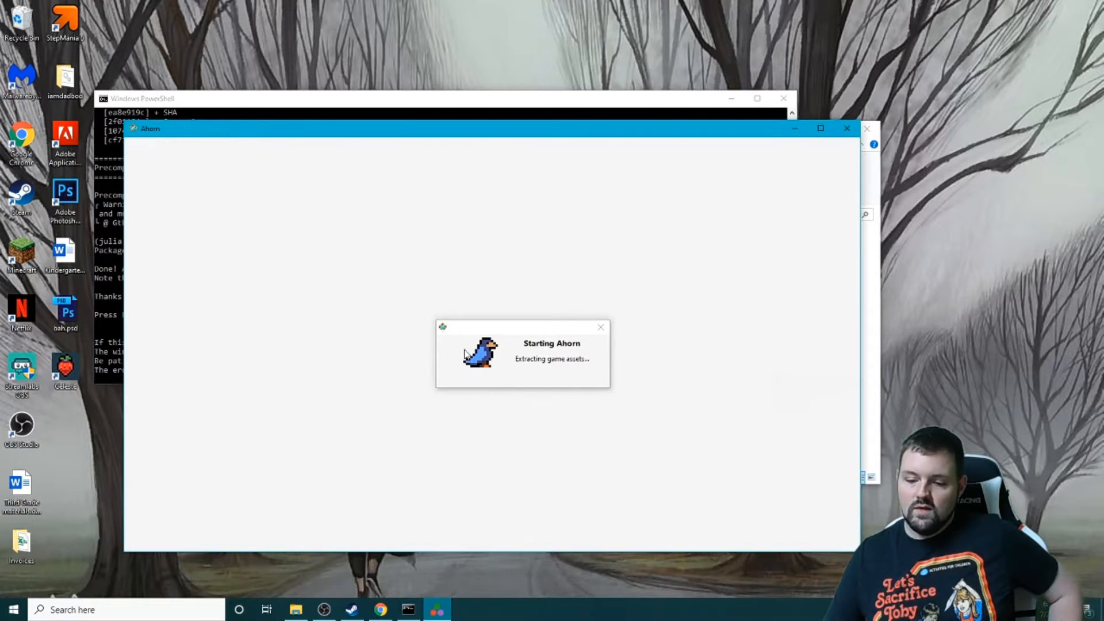
mouse_move(440, 358)
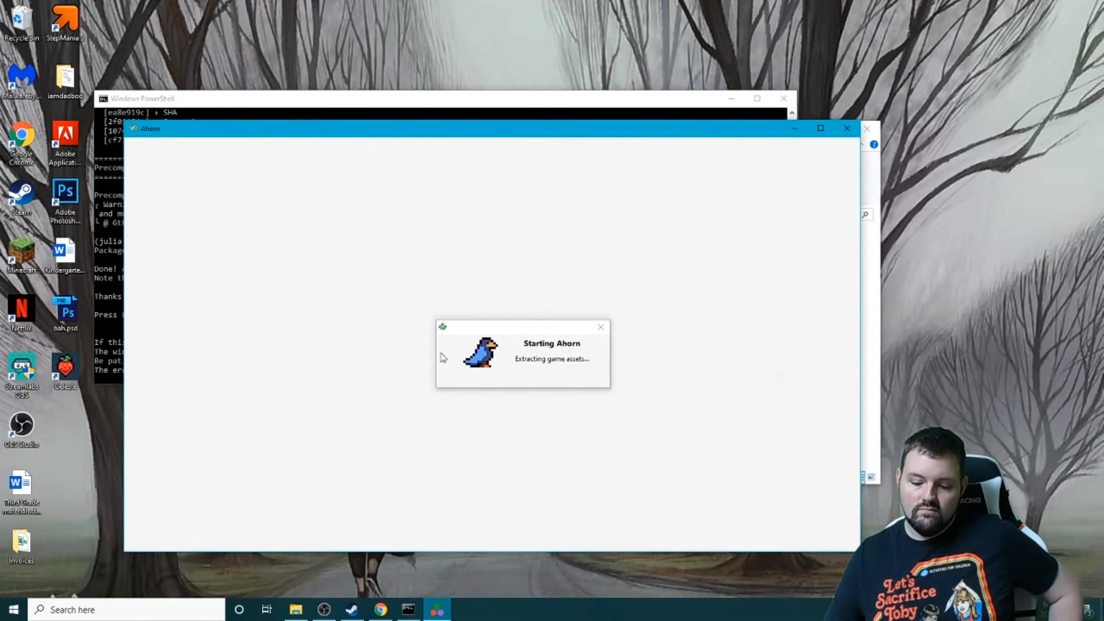
mouse_move(408, 373)
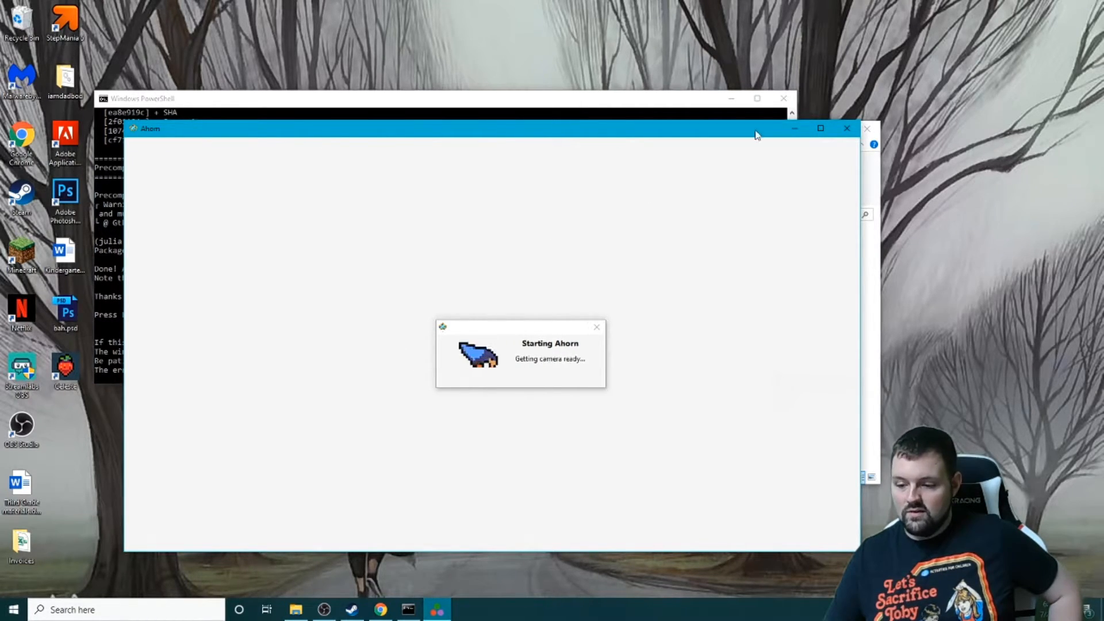
Step: Switch back to Chrome while Ahorn extracts game assets and prepares the camera
click(820, 128)
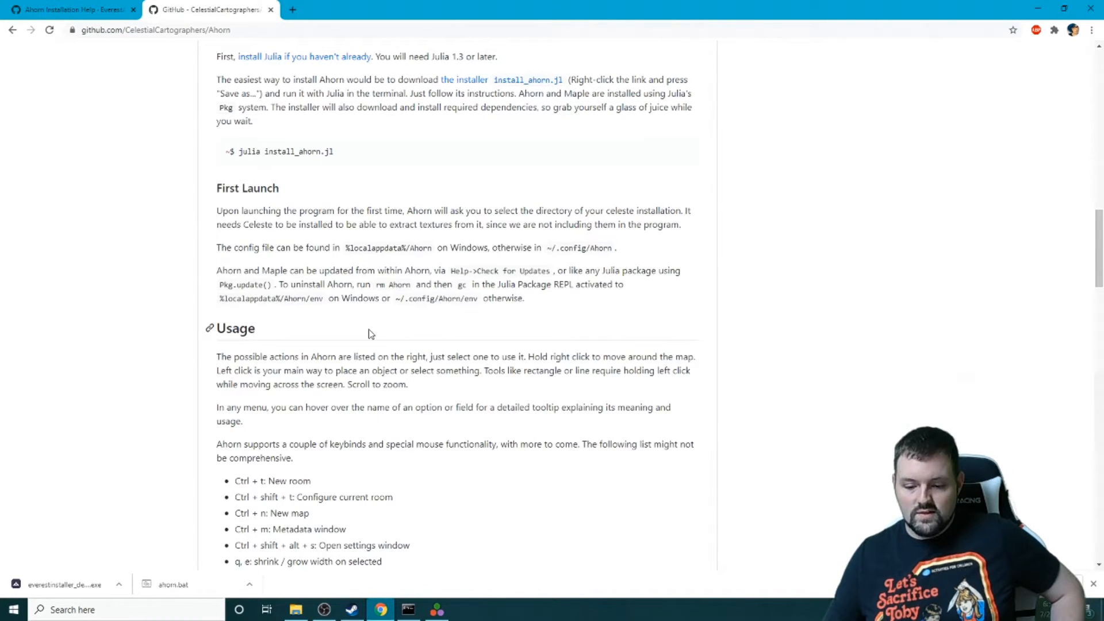
Step: Scroll the Ahorn README down through the Usage section and keybind list
scroll(down, 3)
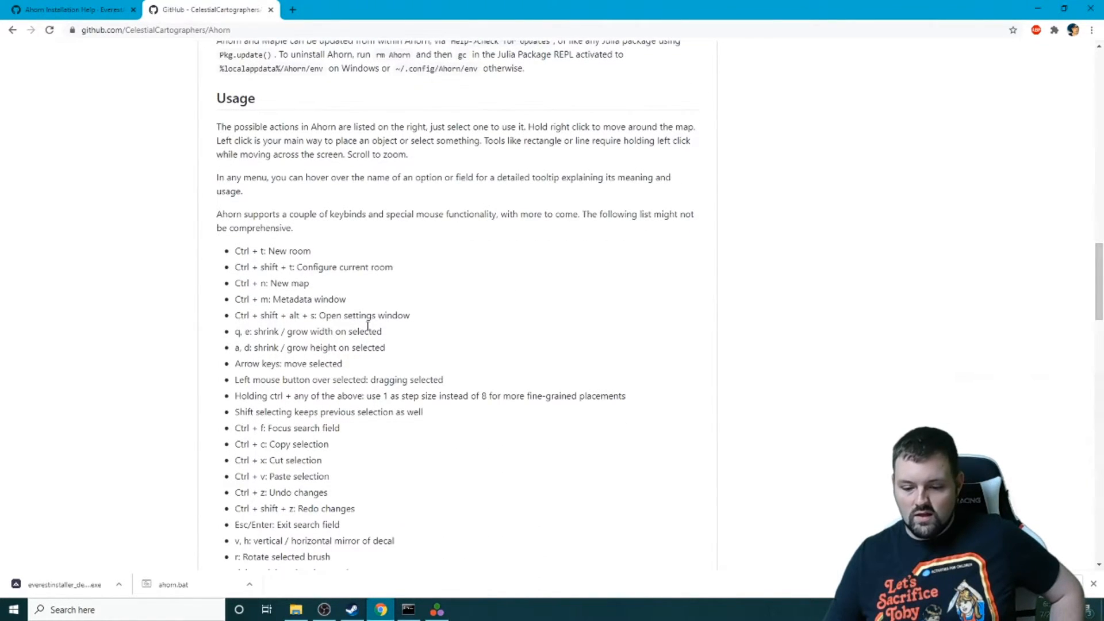
scroll(down, 3)
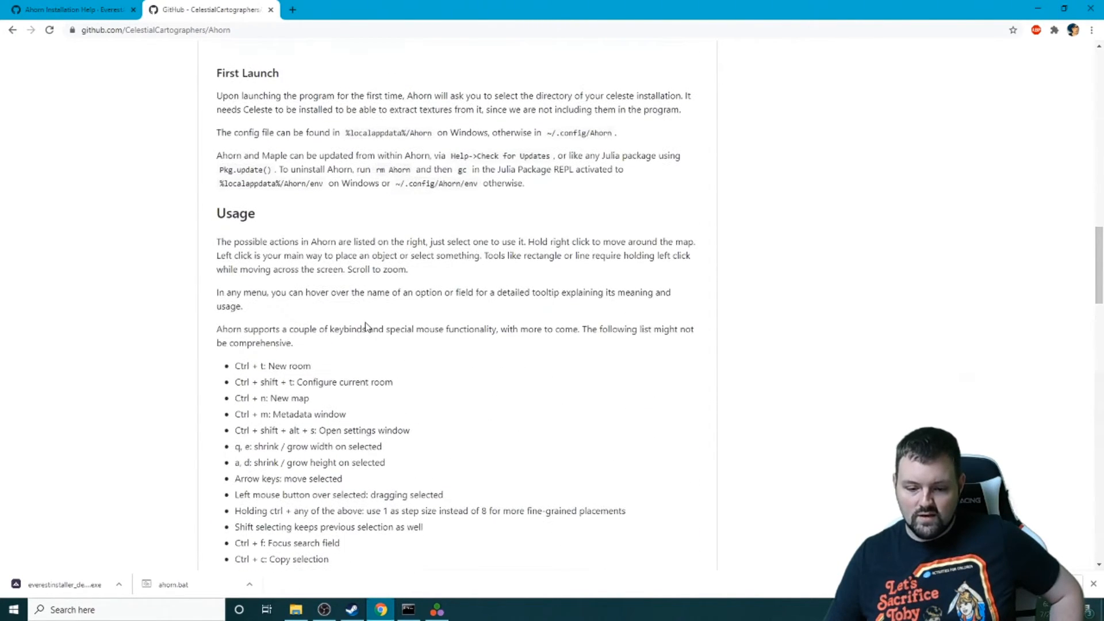
scroll(down, 3)
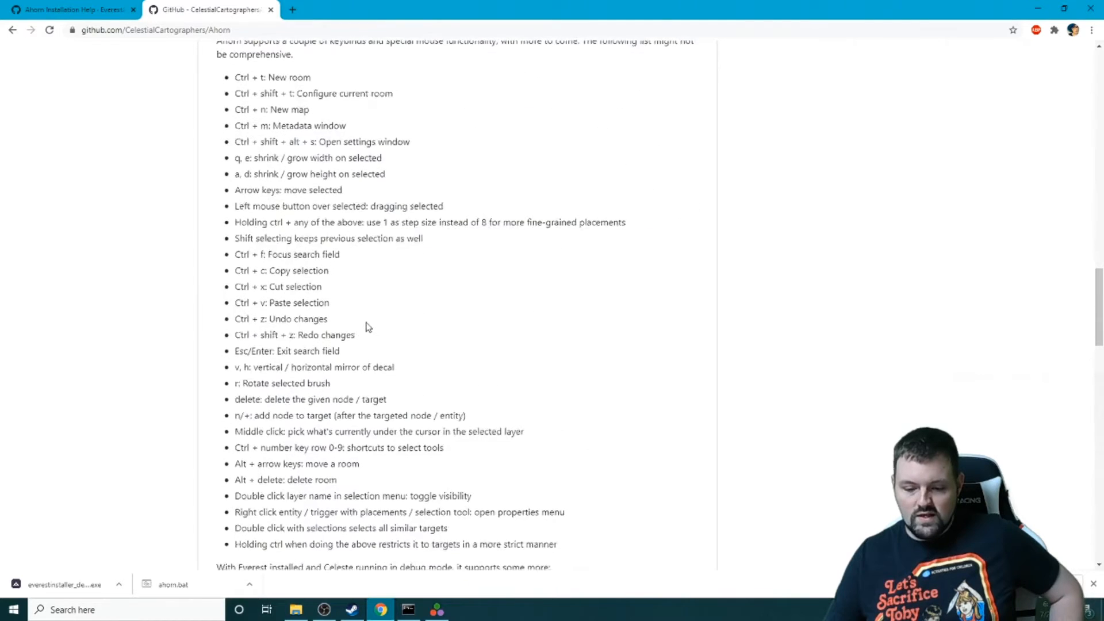
scroll(down, 3)
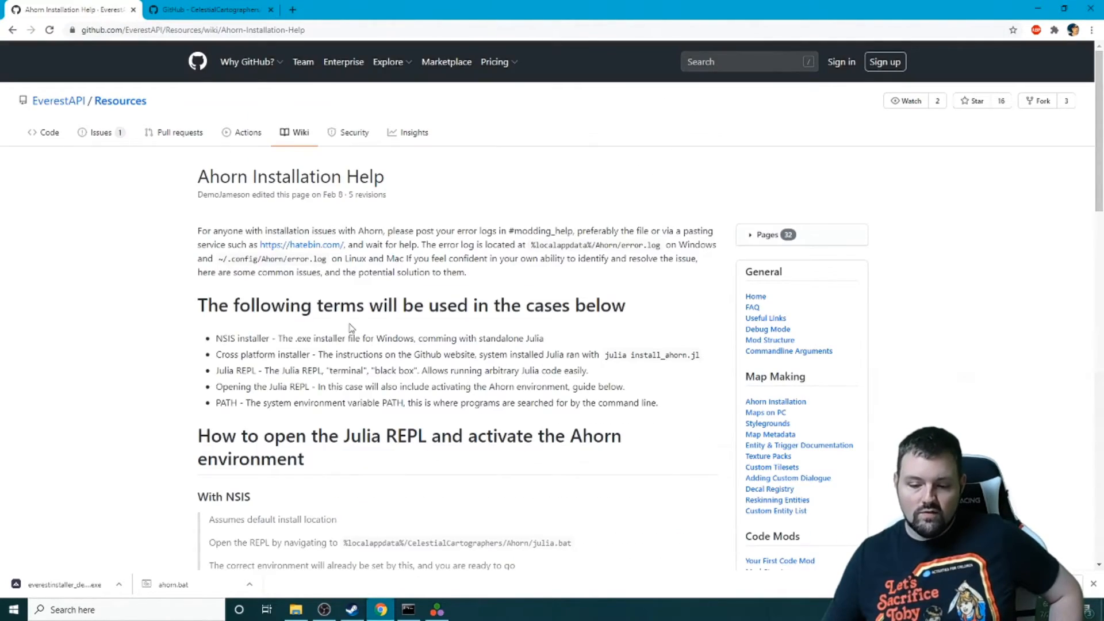
Step: Reach the EverestAPI wiki Home page listing the tutorials
scroll(down, 3)
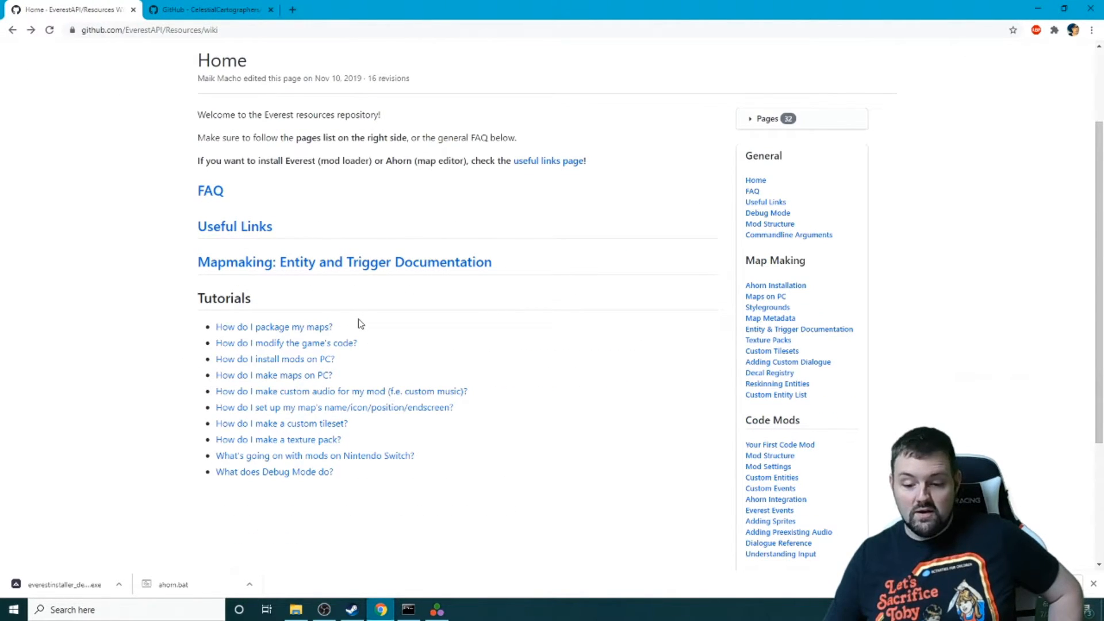
mouse_move(384, 343)
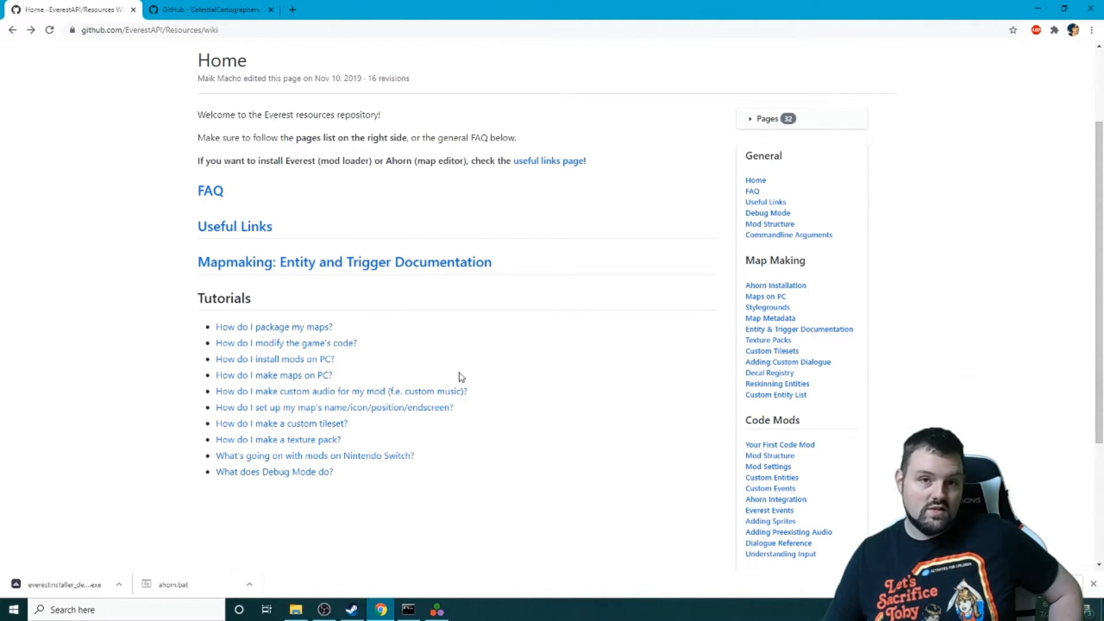
click(436, 609)
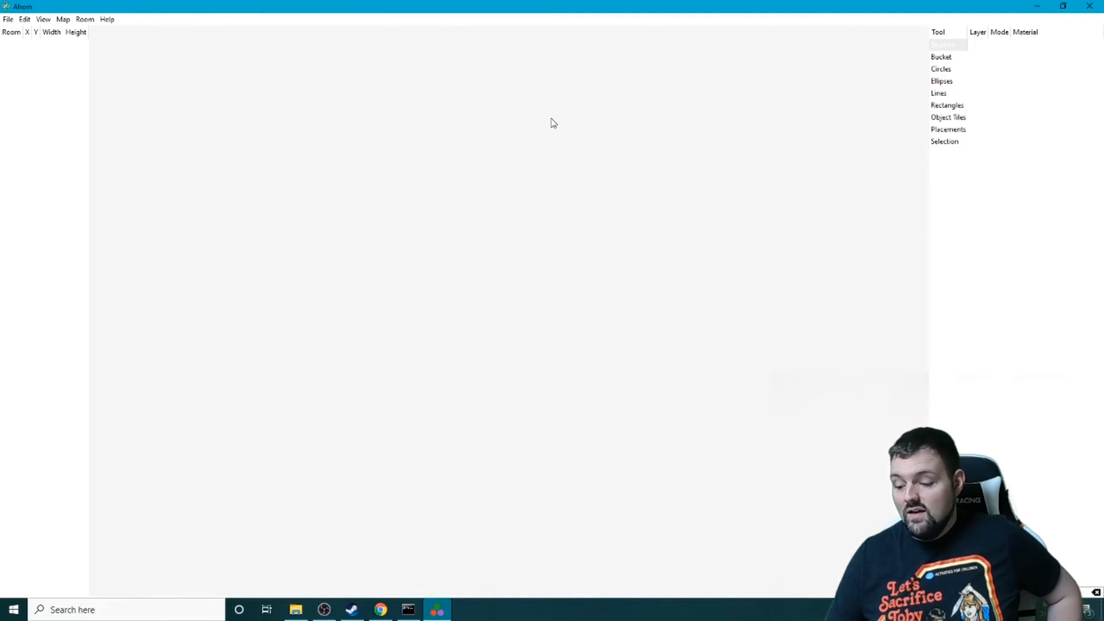
mouse_move(548, 124)
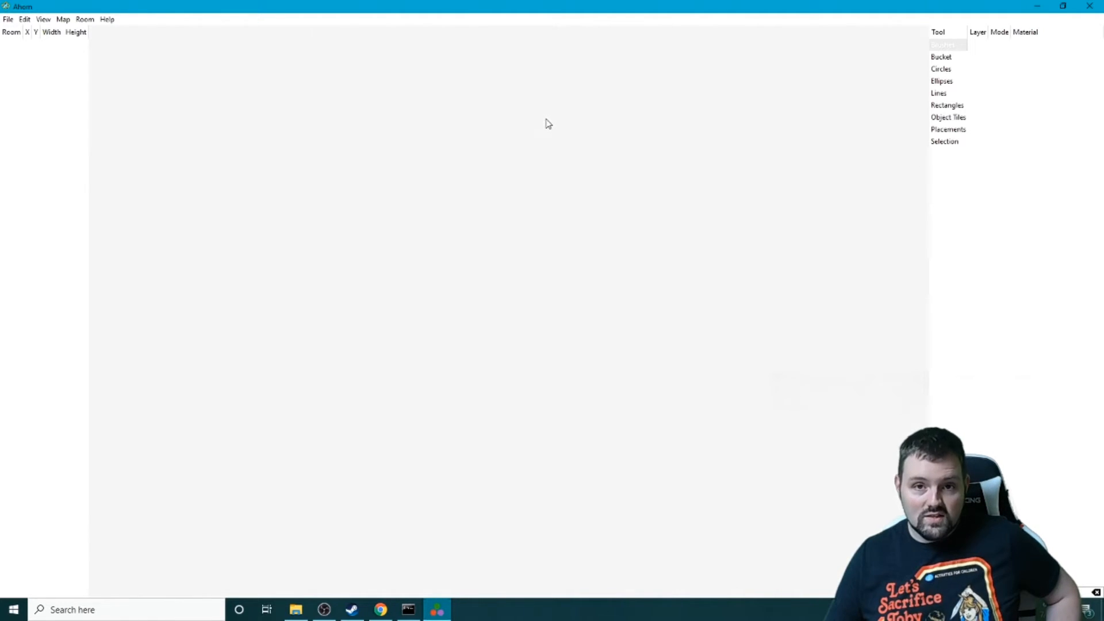
mouse_move(527, 90)
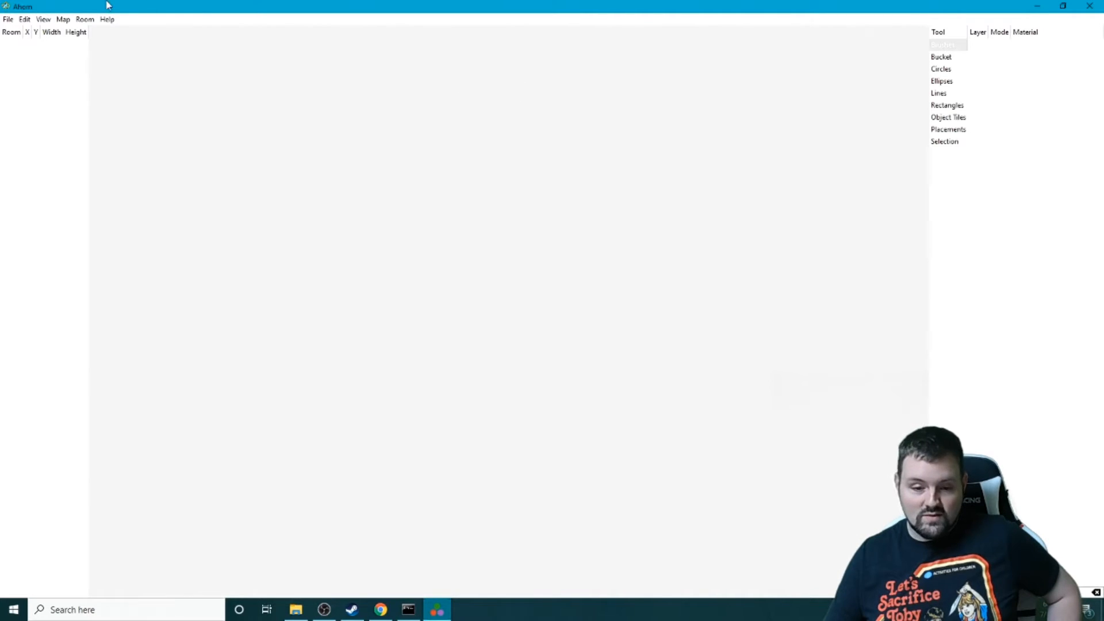
Step: Check the Room menu, then start a new map with File > New
click(84, 19)
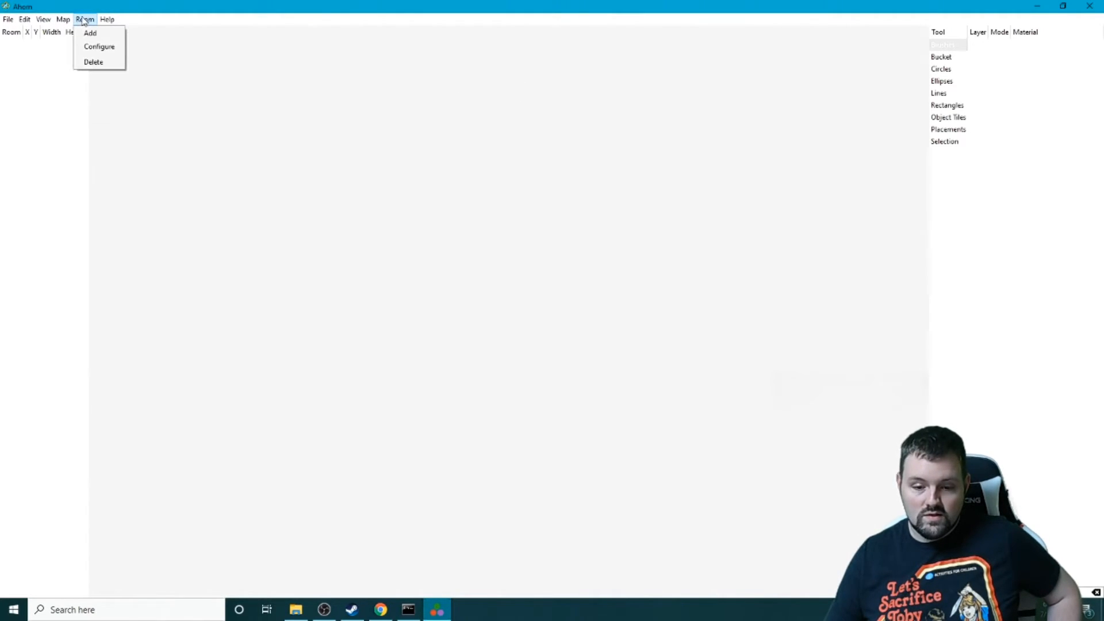
click(90, 33)
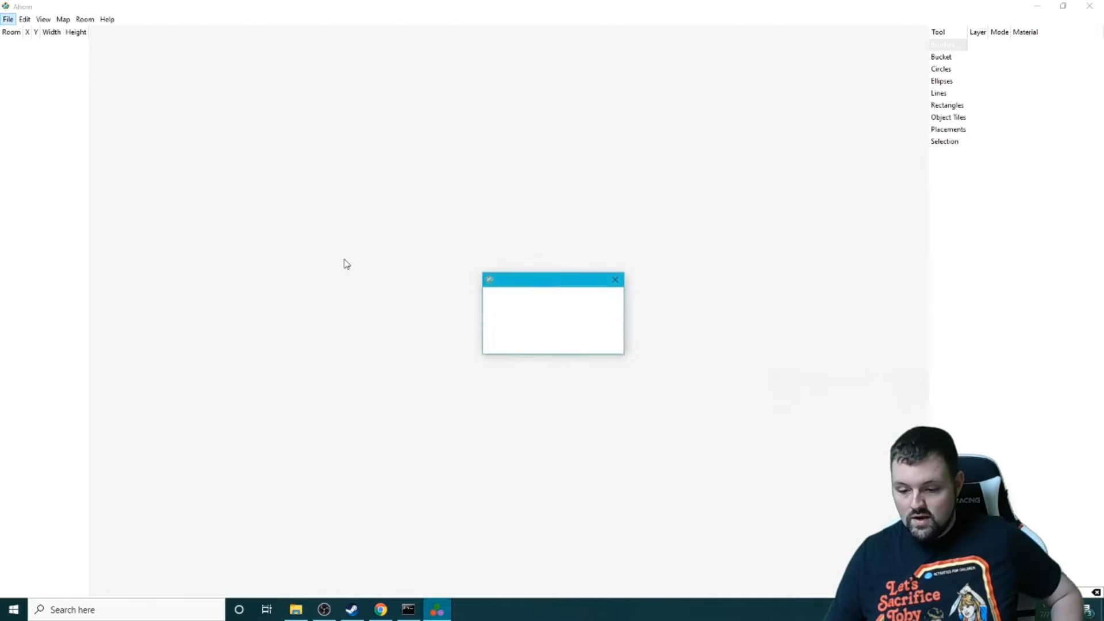
Step: Create the map named 'test' and add its first room via Room > Add
text(test)
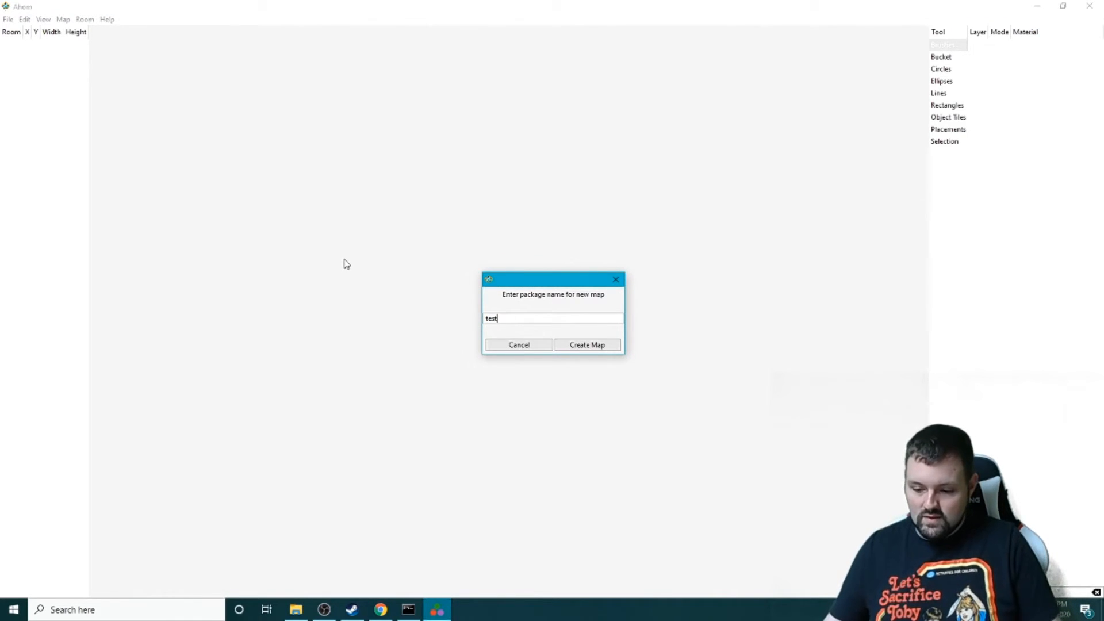
click(587, 344)
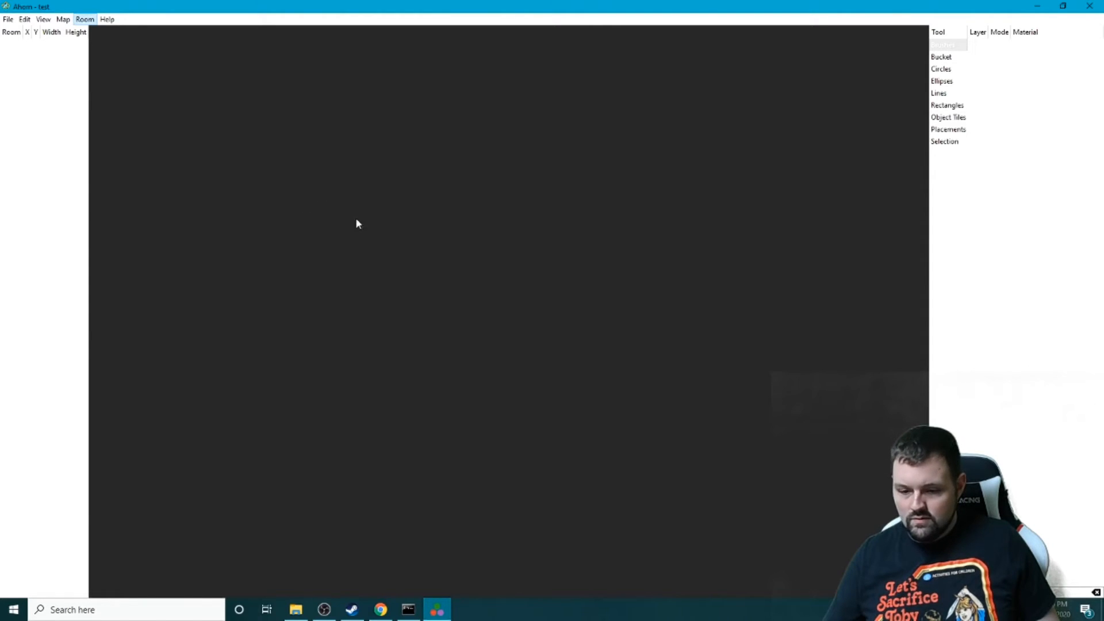
click(84, 19)
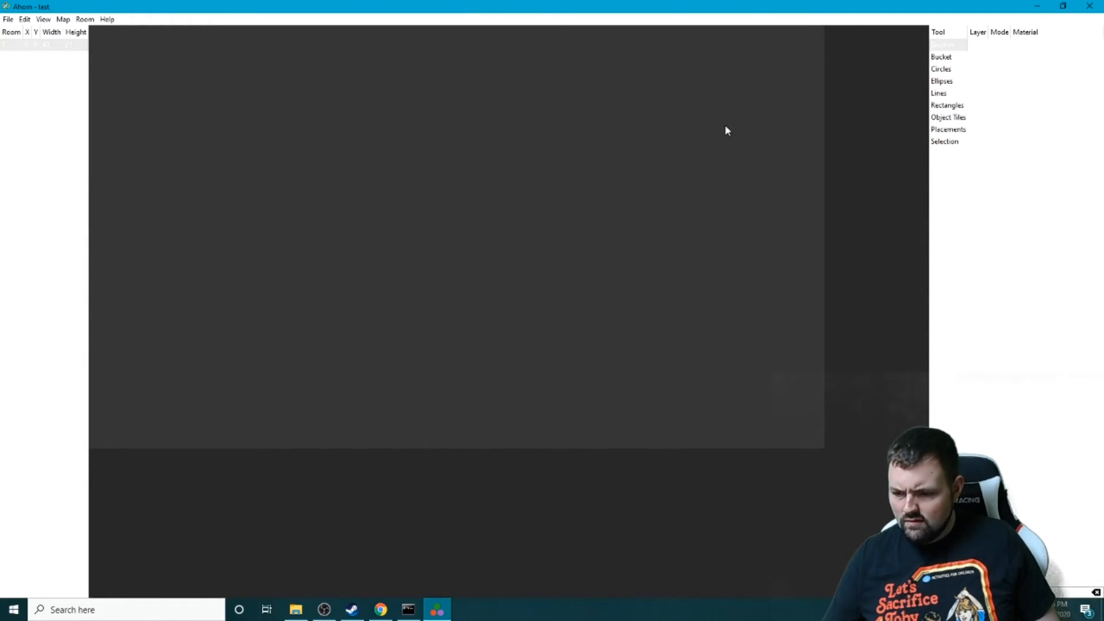
Step: Paint fgTiles with the Brushes tool in the room's bottom-left corner
click(947, 45)
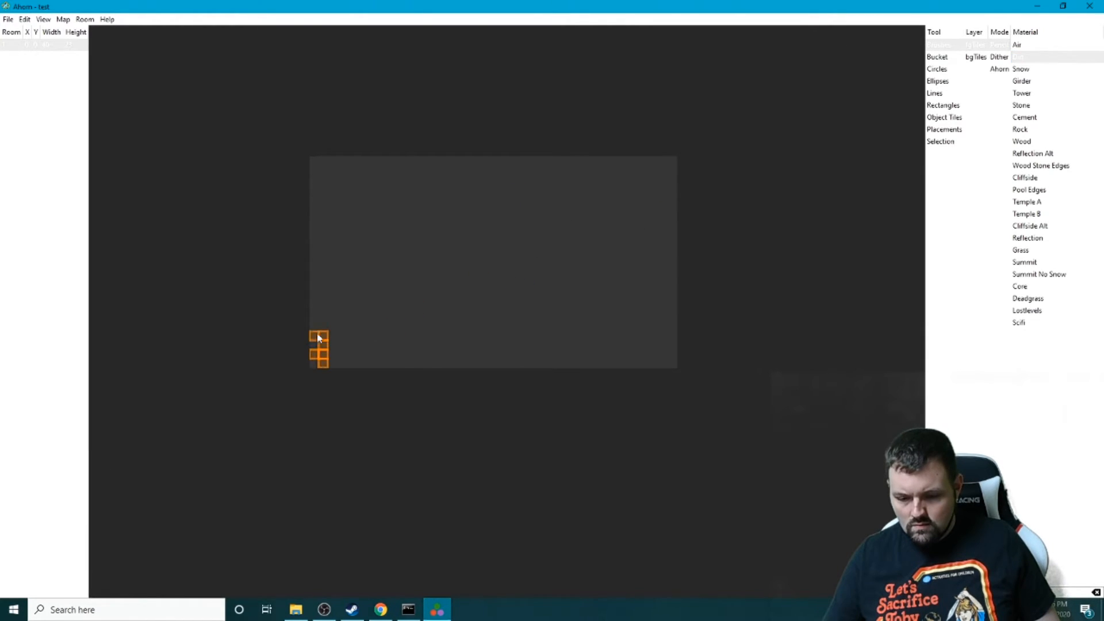
drag(318, 338, 362, 365)
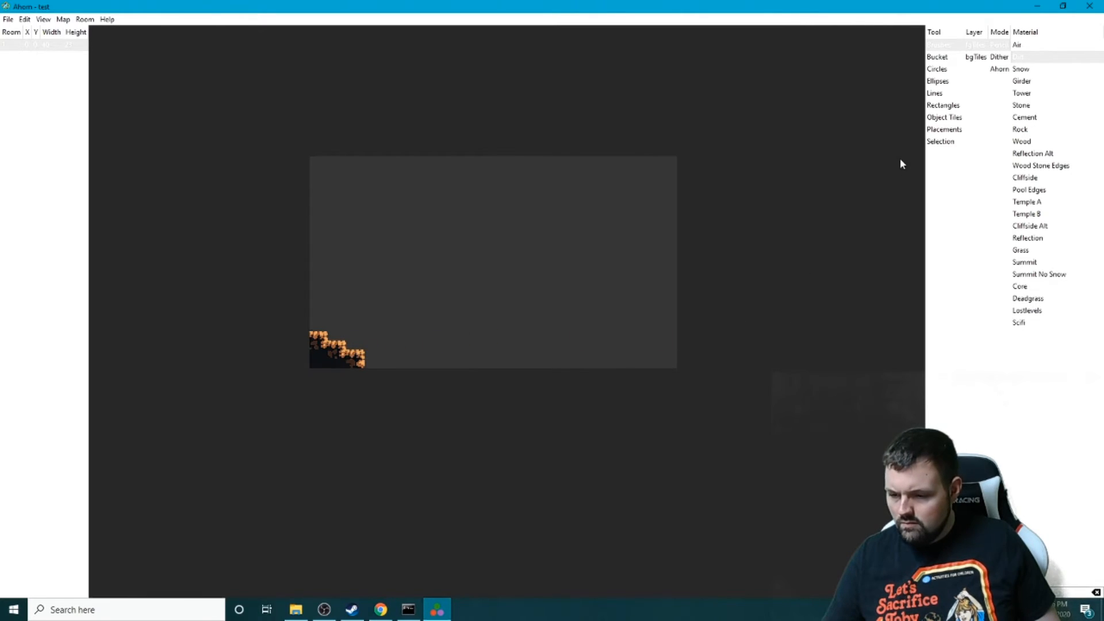
click(944, 128)
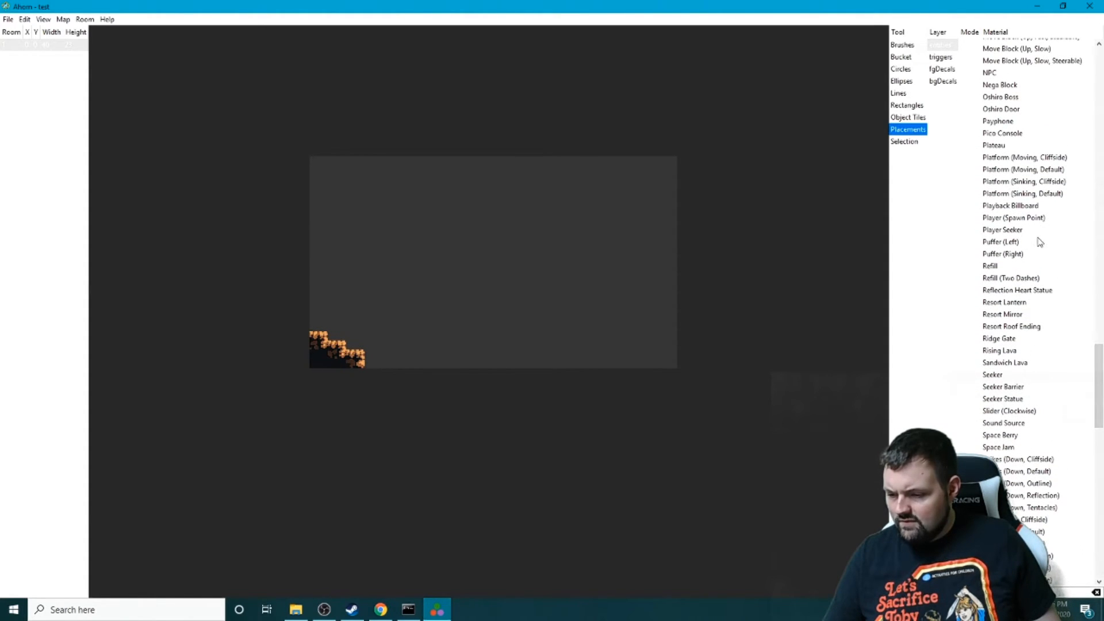
Step: Place a Player (Spawn Point) entity on top of the painted tiles
click(1014, 217)
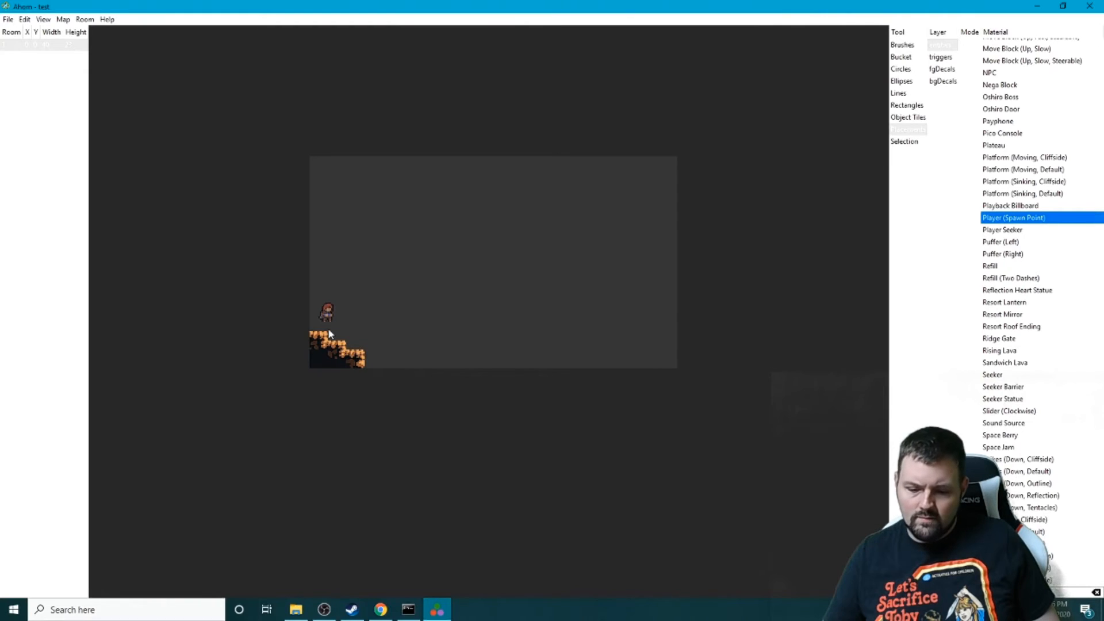
drag(325, 312, 318, 327)
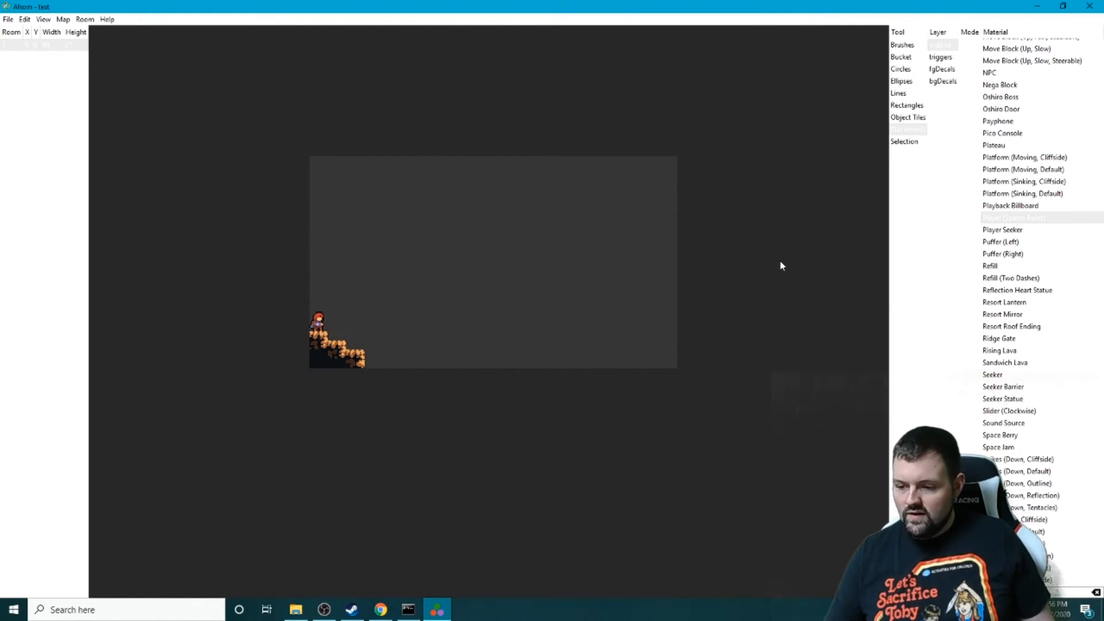
scroll(down, 3)
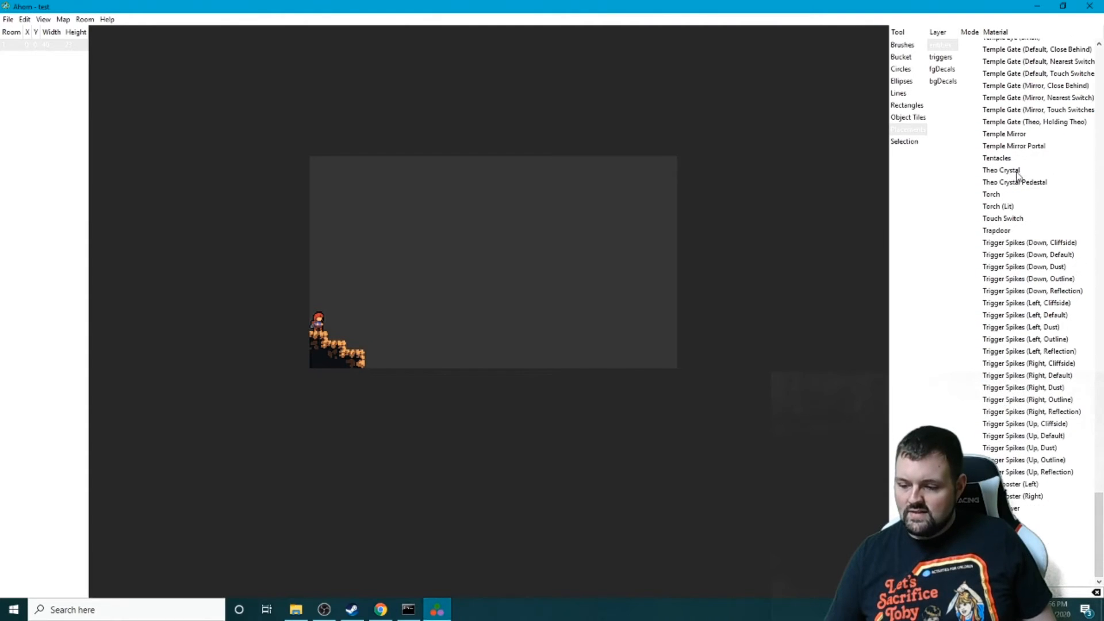